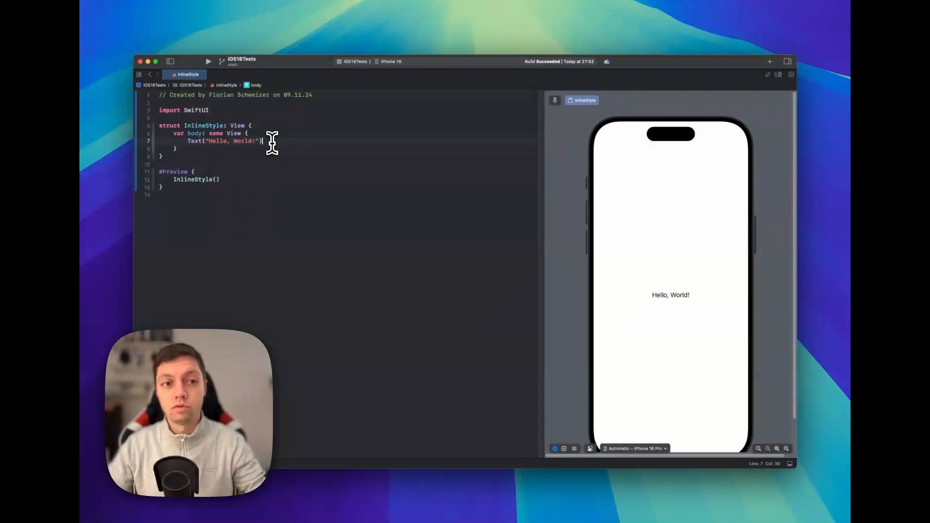
- Add .foregroundStyle(.red) and .bold() to Text("Hello, World!") so the preview shows red
type(".font(.largeTitle)")
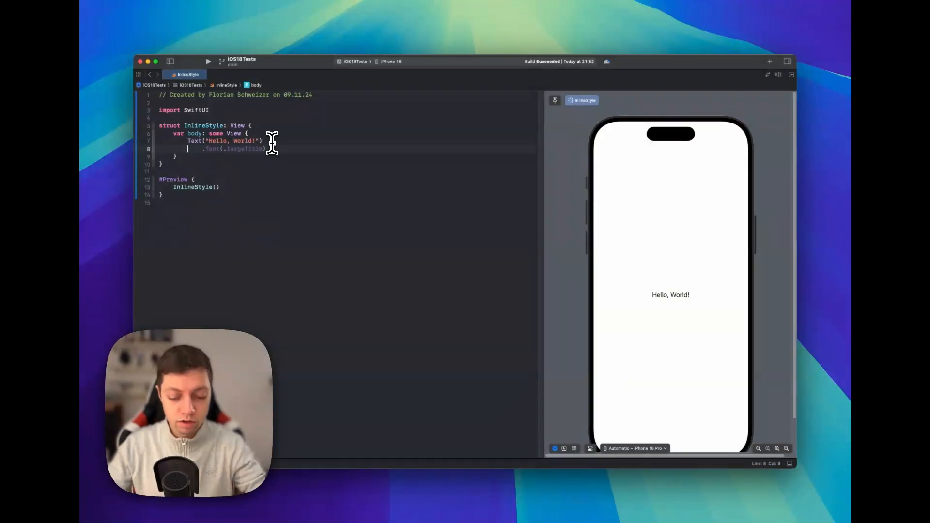
type(".foregroundStyle(.red")
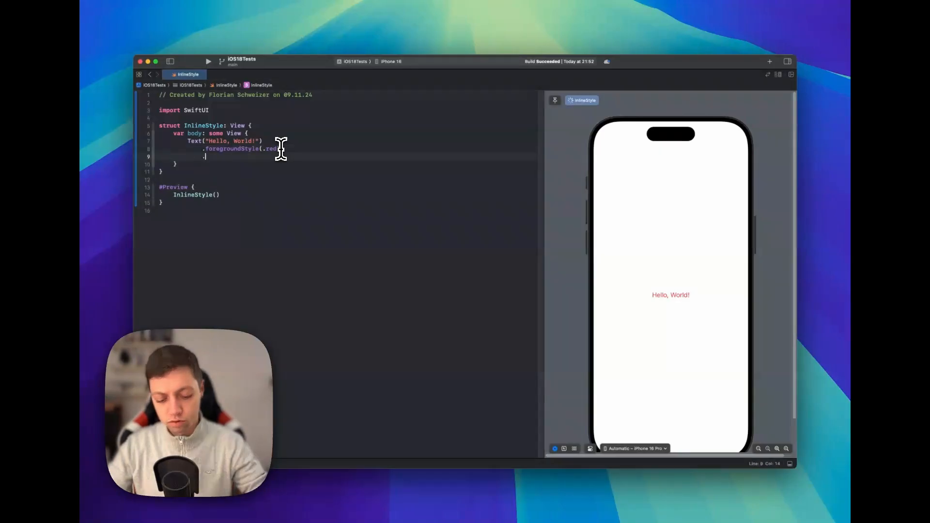
type(".bold()")
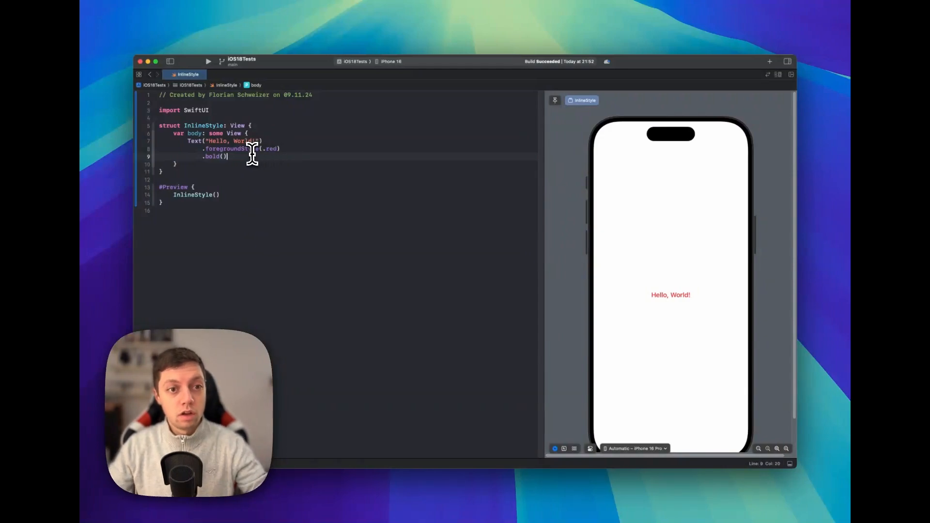
mouse_move(241, 159)
type("+")
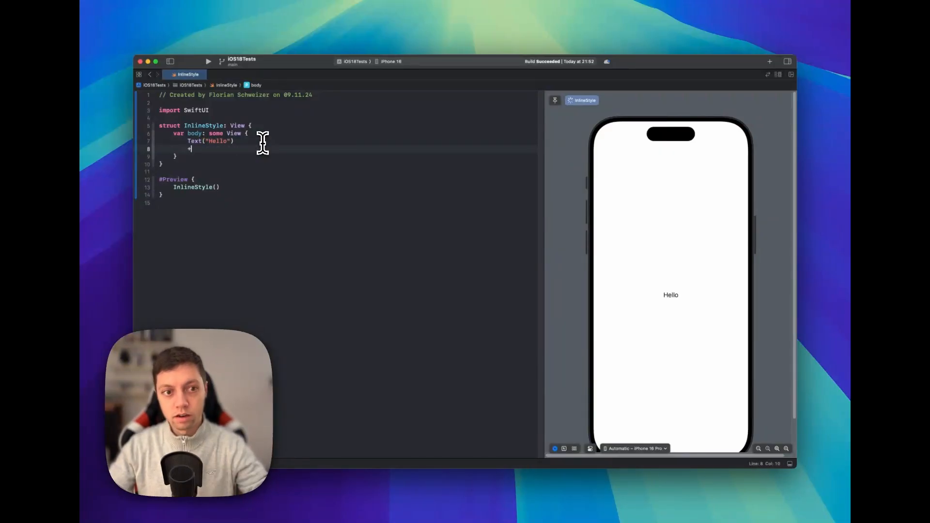
- Replace the greeting with Text("Hello") + Text(", World!") and drop the modifiers
type(".invalidatableContent(style: .inline)")
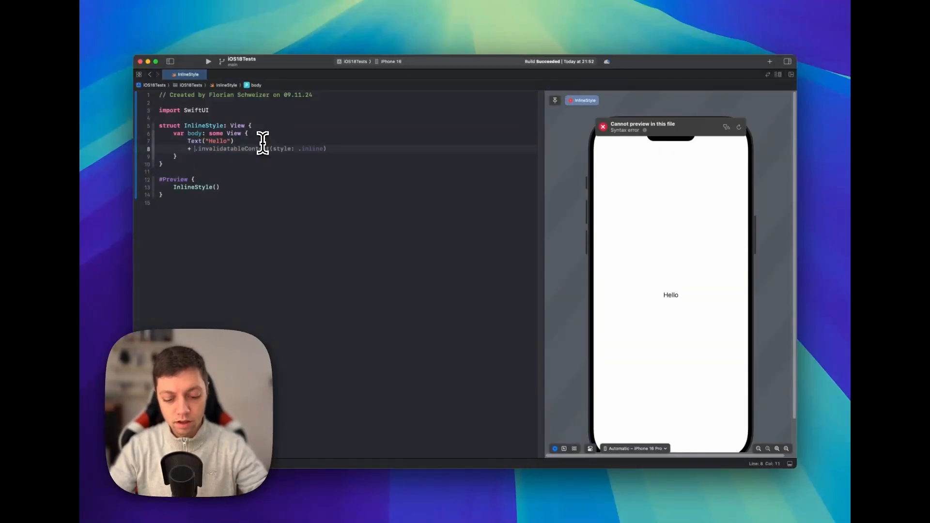
type("Text(\", World\")")
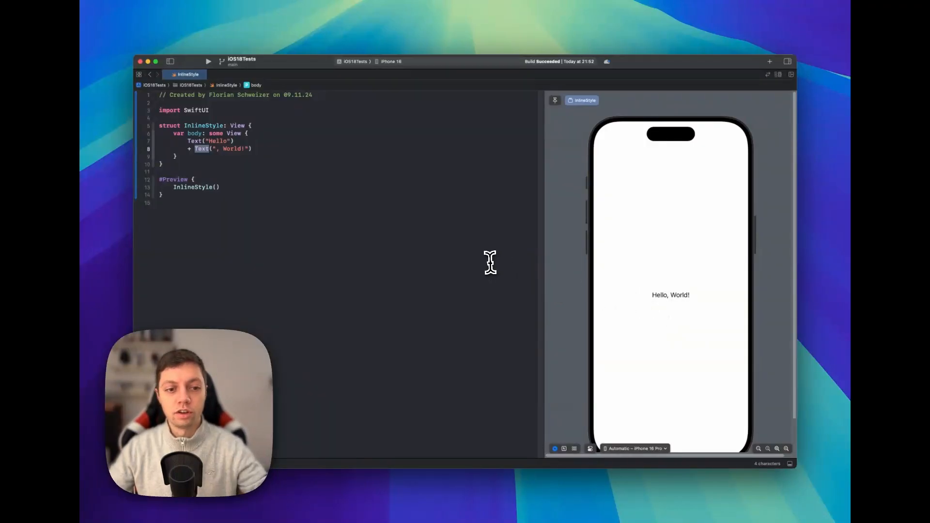
mouse_move(253, 147)
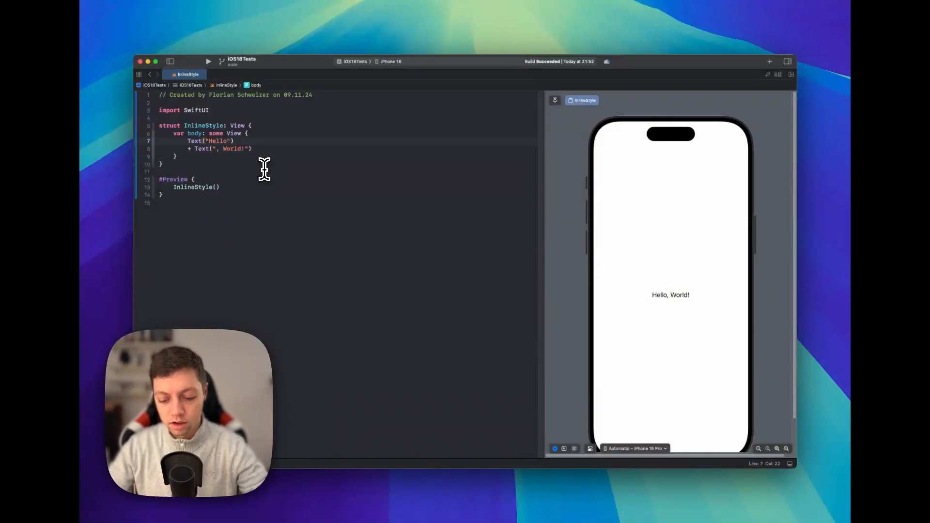
- Apply .foregroundStyle(.red).bold() to Text("Hello") before the + operator
type(".foregroundStyle(.")
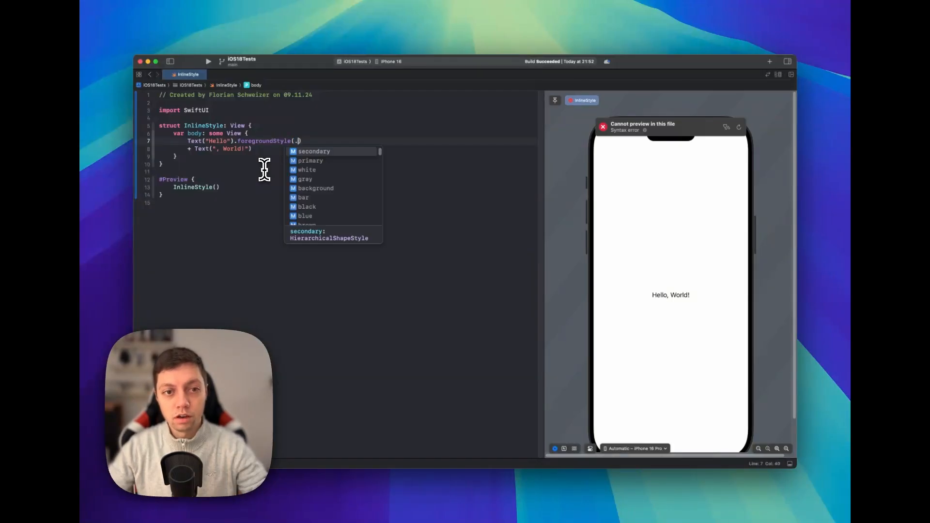
type("red")
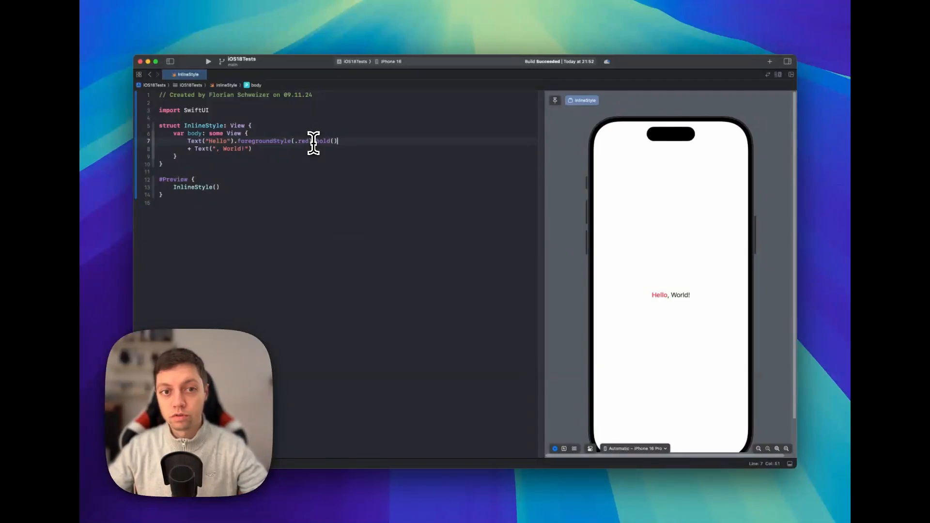
type(".pa")
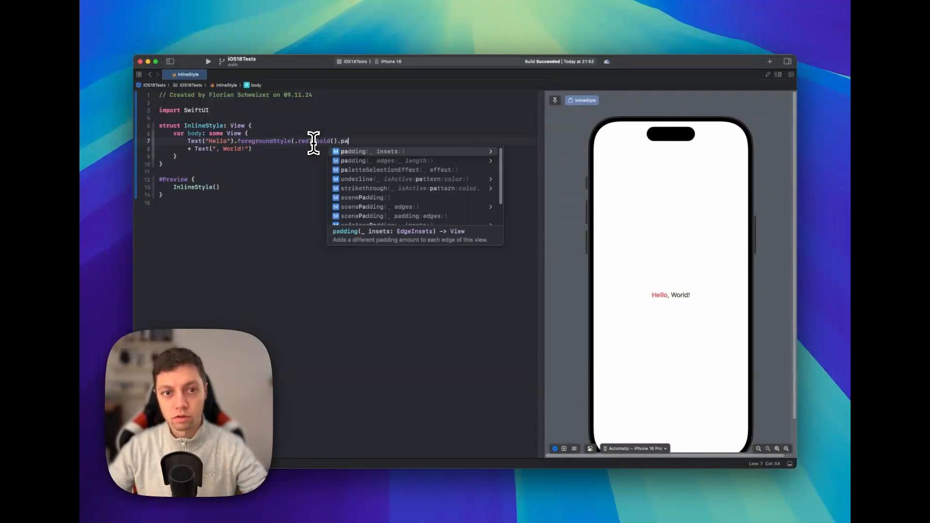
- Add .padding() to Text("Hello"), then delete it after the build error
key("Return")
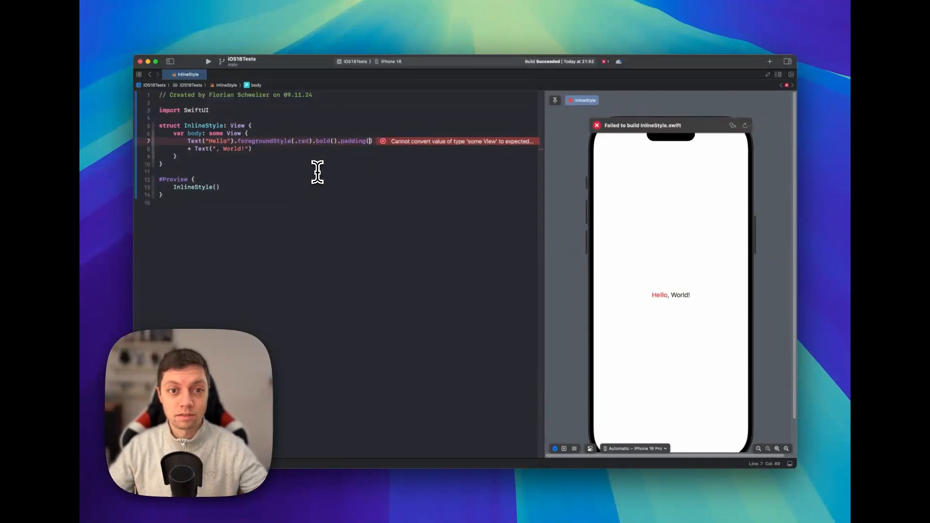
double_click(352, 141)
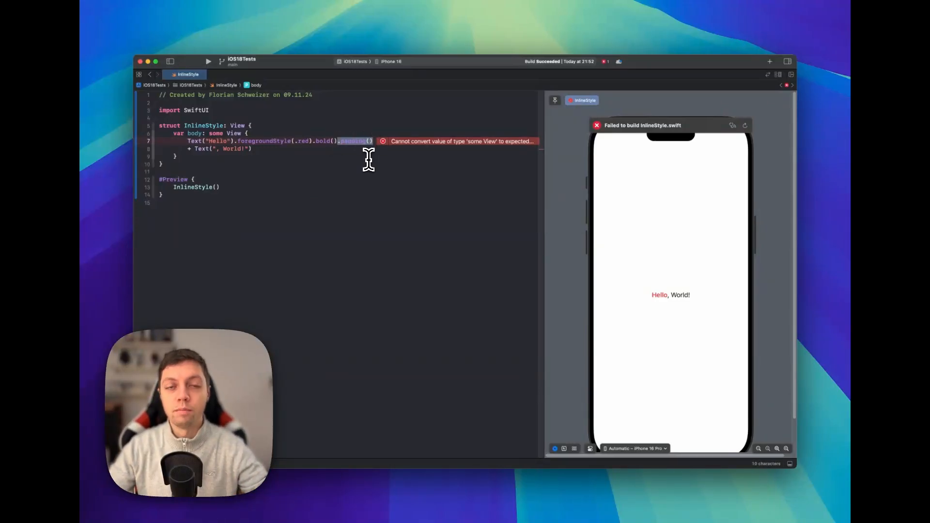
key("backspace")
type("Text(\"Hello ")
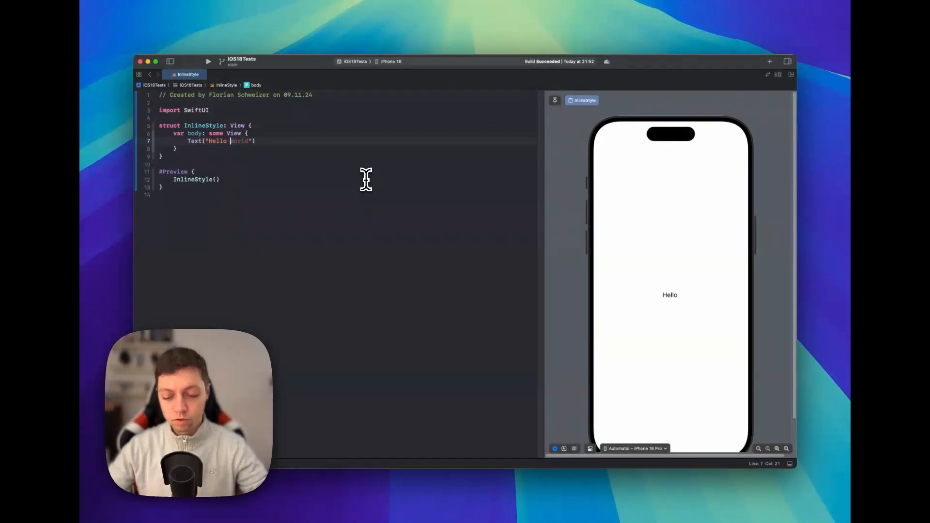
- Rewrite the greeting as Text("Hello\(Text(", World!"))") using string interpolation
type("\\()")
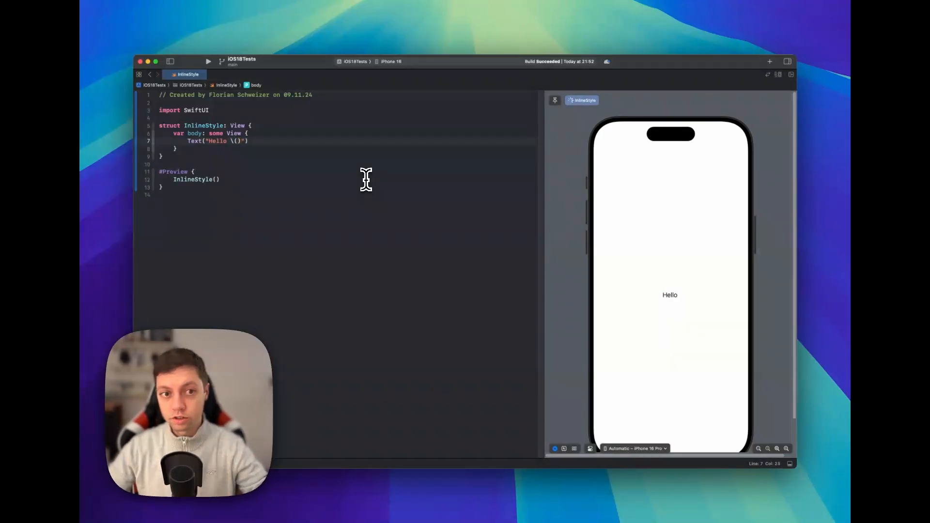
type("\\(Text(\", World!\"))")
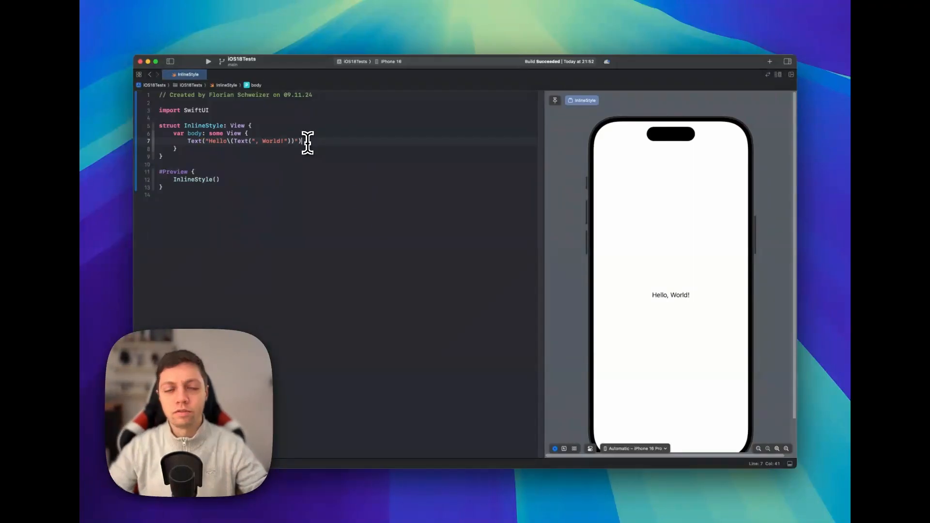
double_click(216, 141)
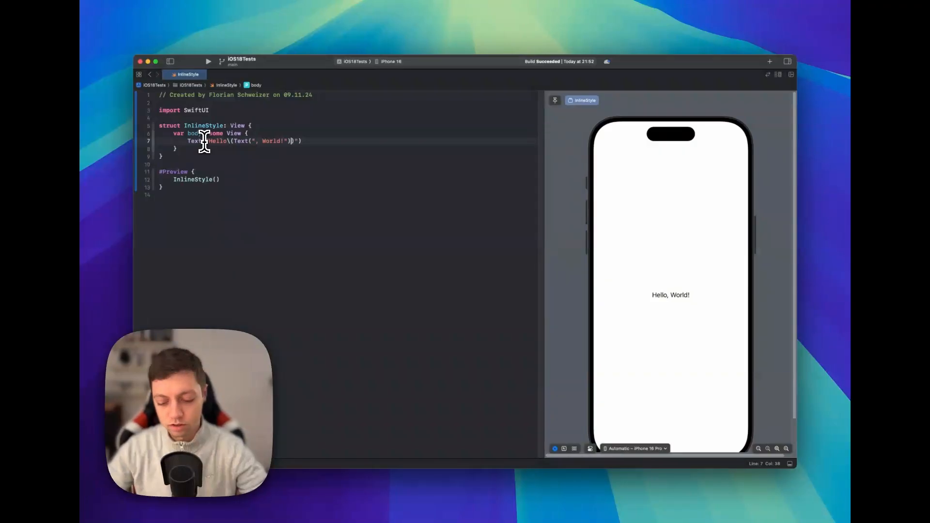
- Add .foregroundStyle(.orange).bold() to the nested Text(", World!") inside the interpolation
type(".font(.largeTitle)")
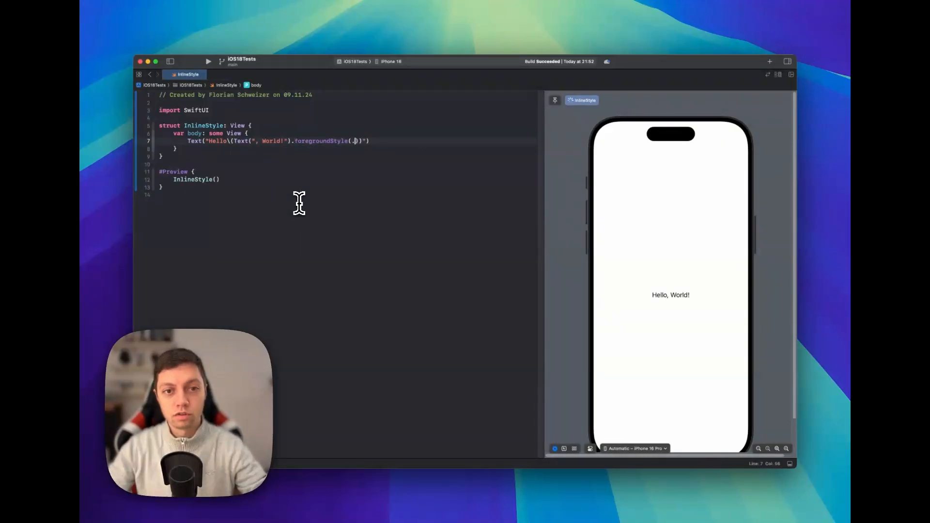
type("orange")
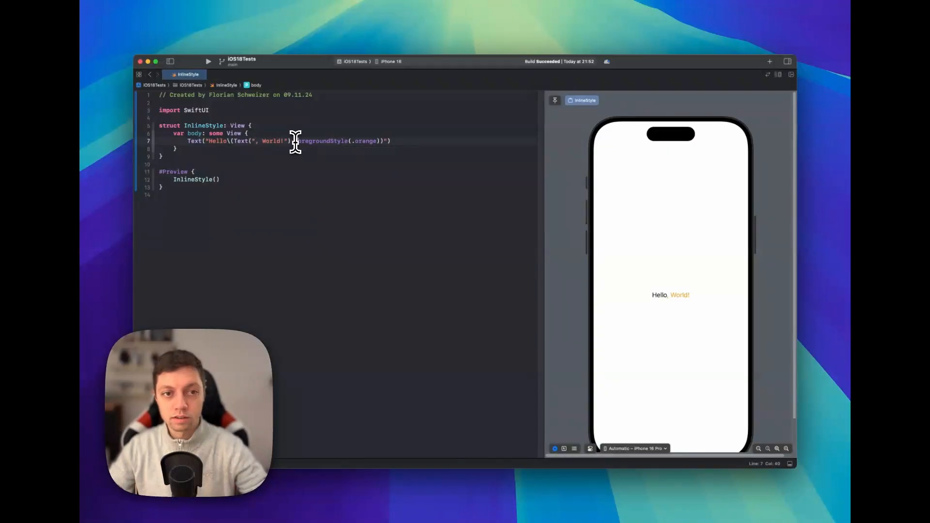
mouse_move(563, 285)
type(".bold(")
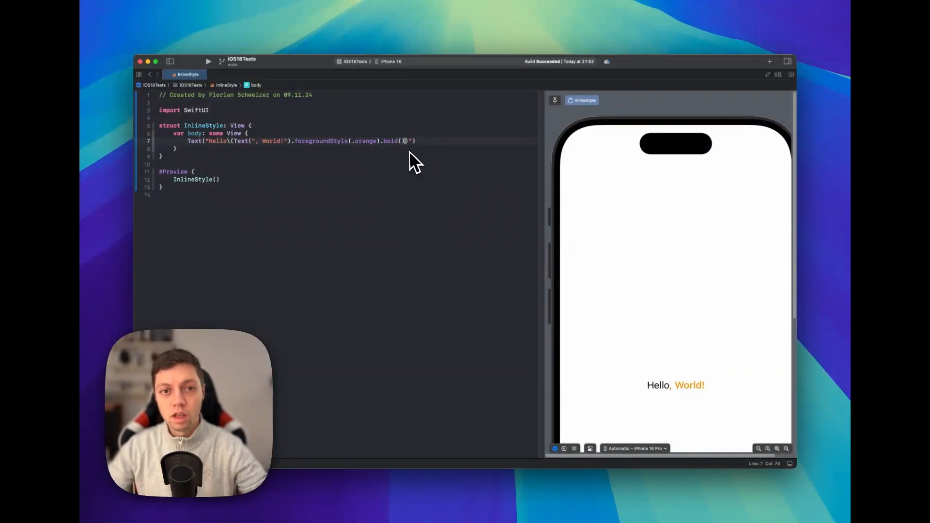
type(".")
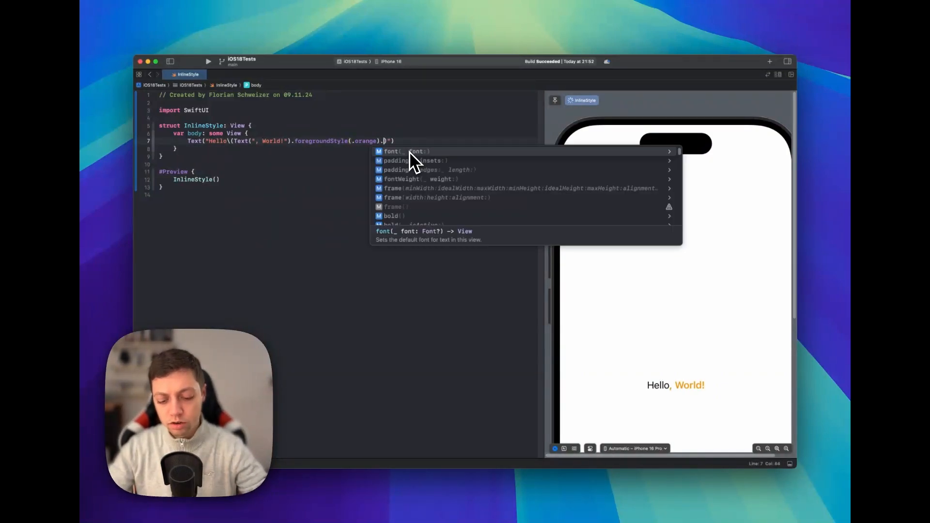
type("bold(")
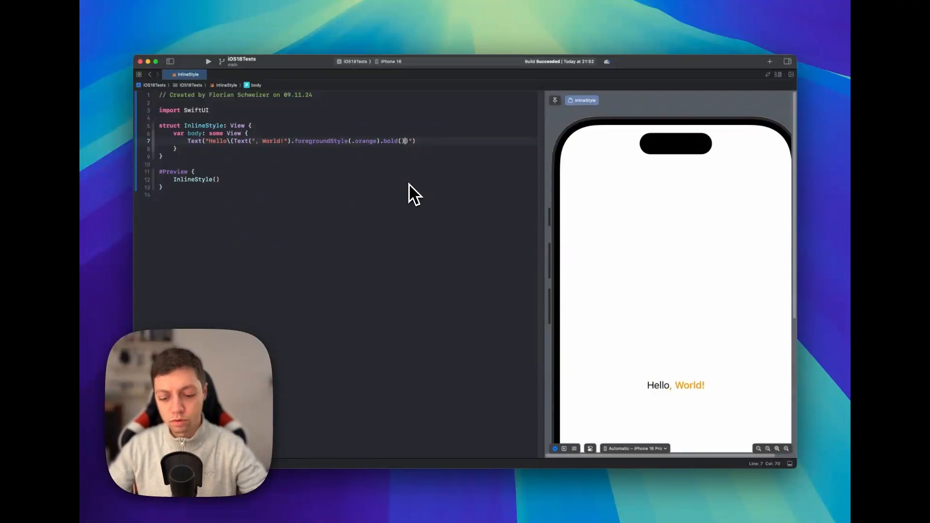
type(".foregroundStyle(.blue)")
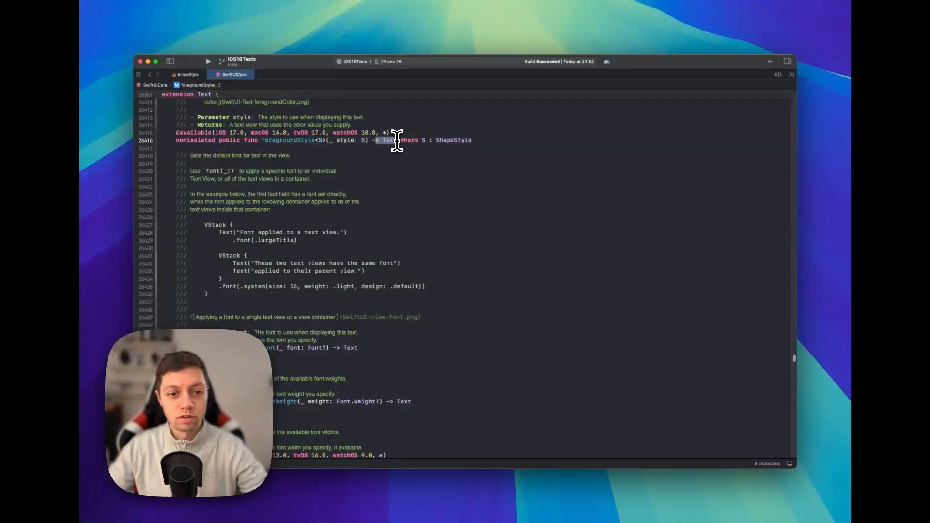
- Scroll the SwiftUICore Text declarations to the font and fontWeight modifiers
scroll("down", 3)
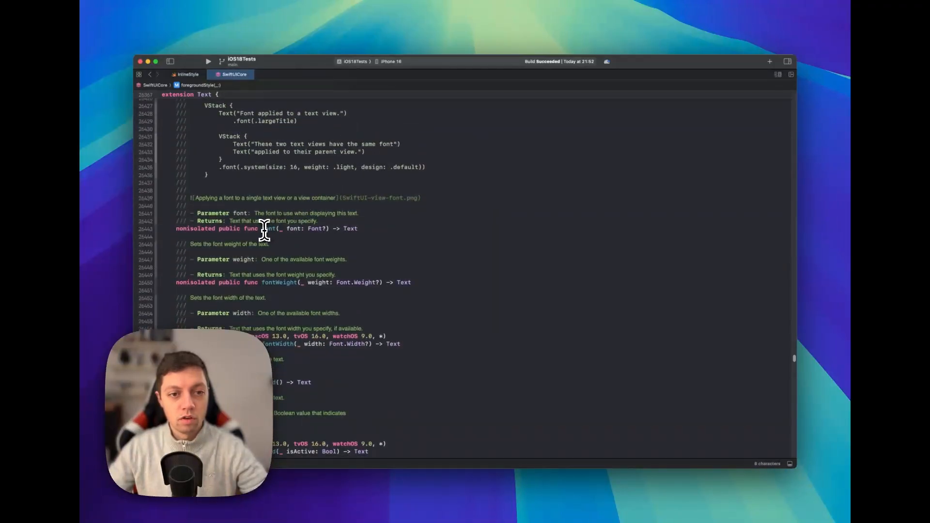